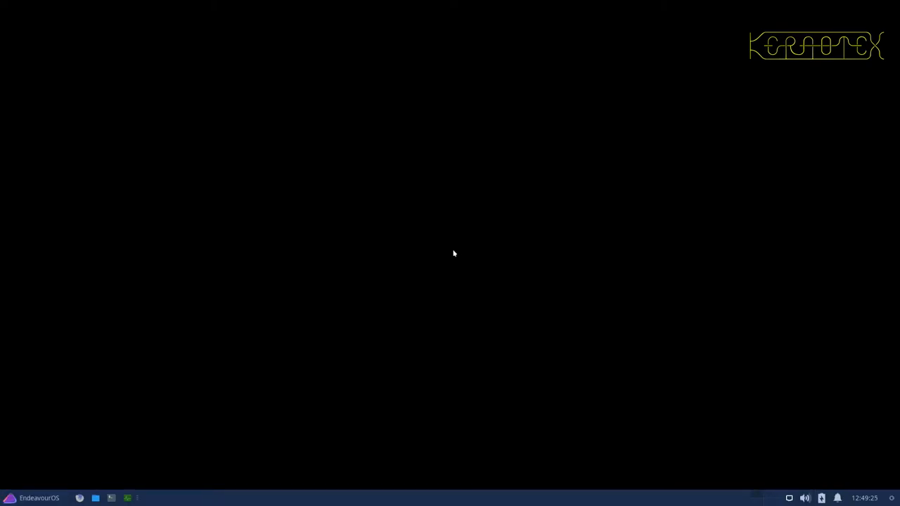
{"action": "mouse_move", "coordinate": [377, 346]}
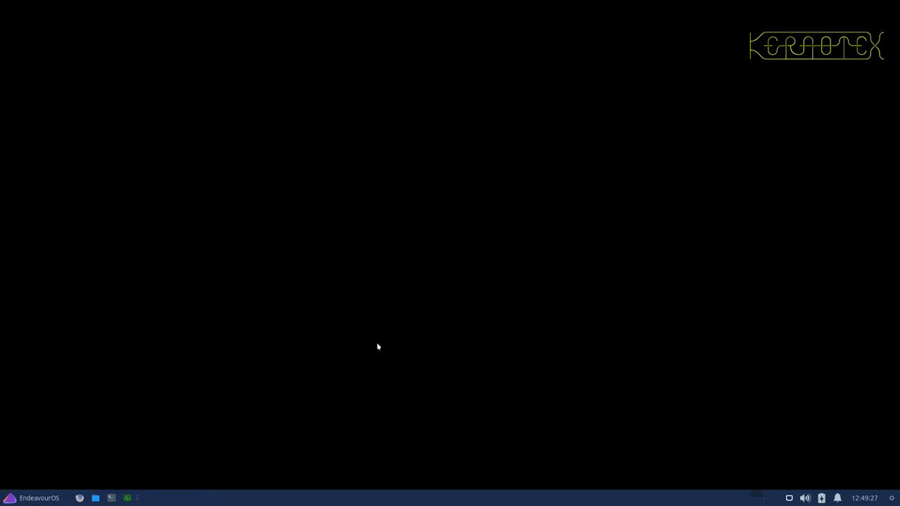
{"action": "mouse_move", "coordinate": [324, 383]}
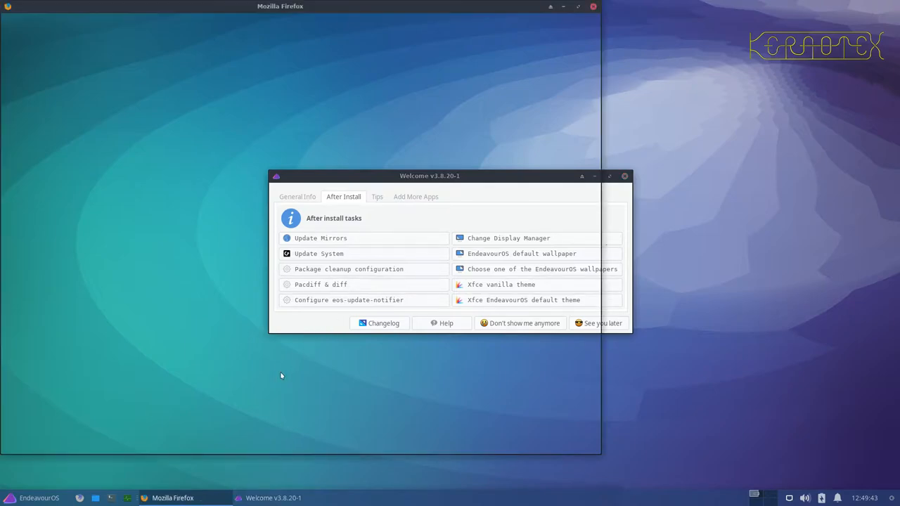
{"action": "mouse_move", "coordinate": [320, 142]}
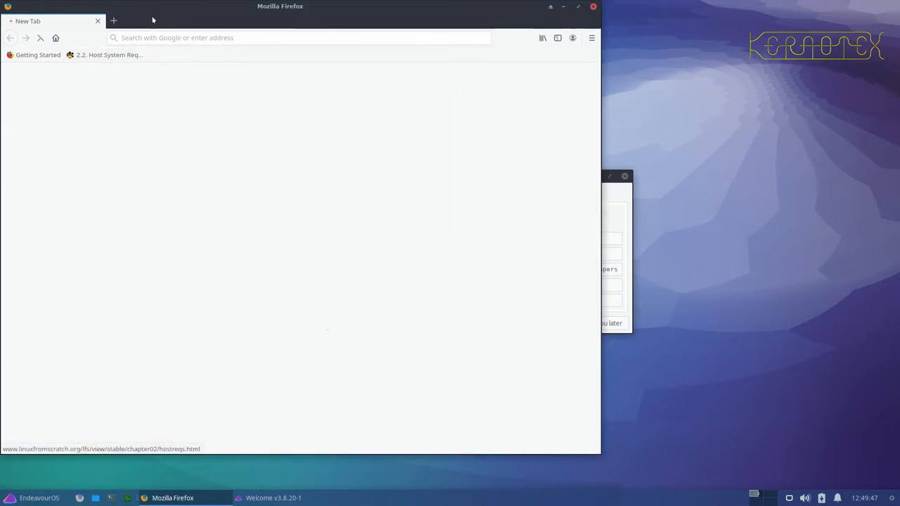
Go to '2.2. Host System Requirements' and scroll to the version-check.sh script listing
{"action": "left_click", "coordinate": [104, 54]}
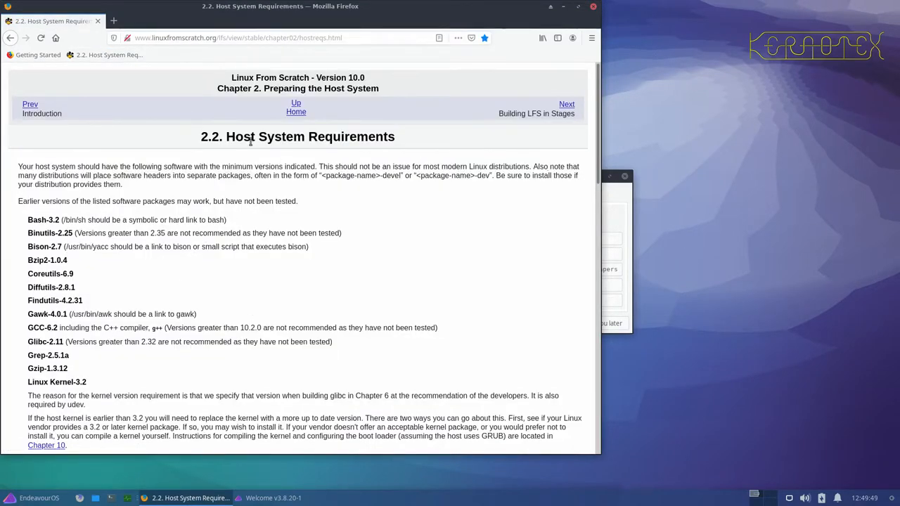
{"action": "mouse_move", "coordinate": [222, 149]}
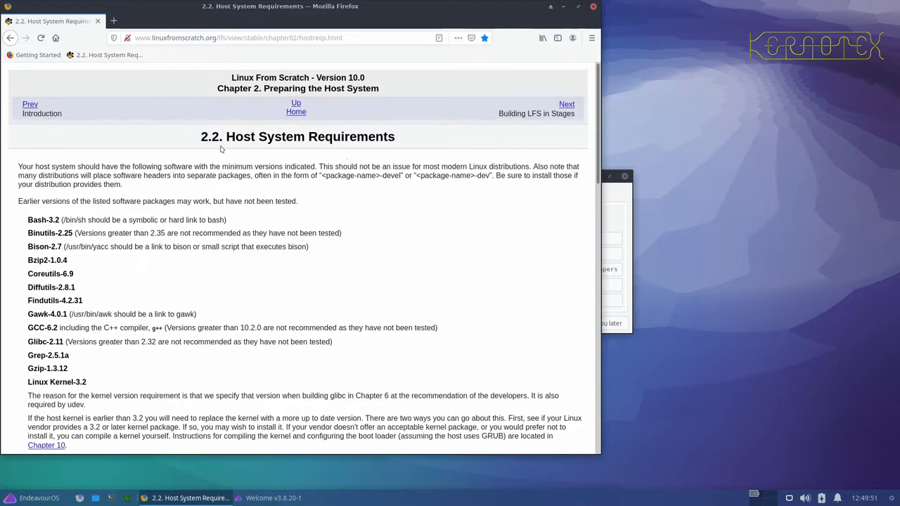
{"action": "scroll", "scroll_direction": "down", "scroll_amount": 3}
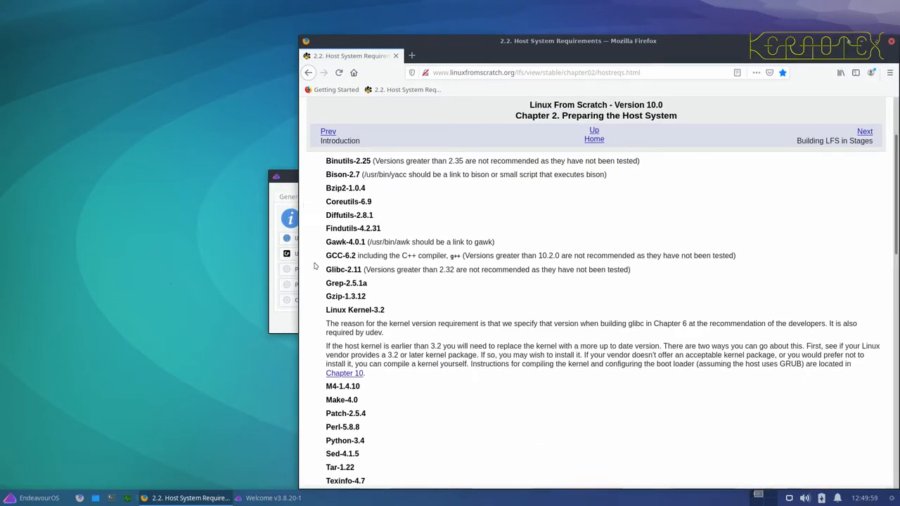
{"action": "scroll", "scroll_direction": "down", "scroll_amount": 3}
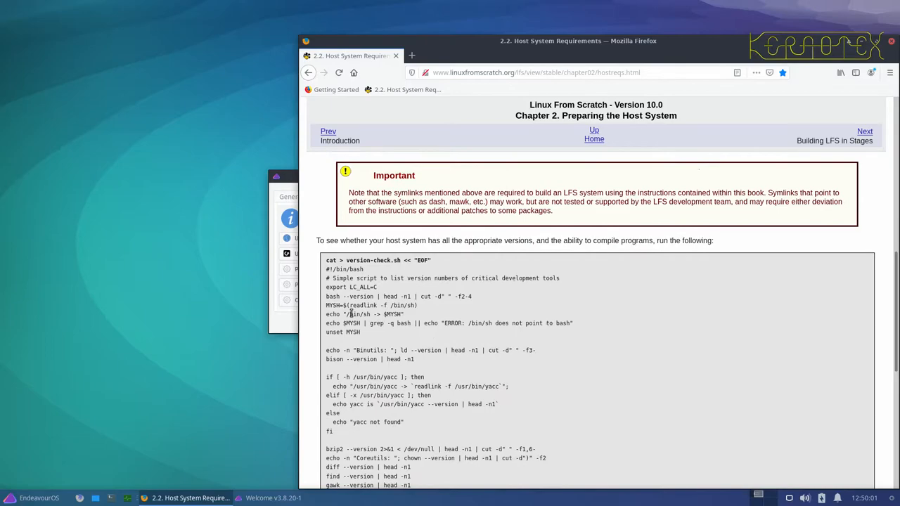
{"action": "scroll", "scroll_direction": "down", "scroll_amount": 3}
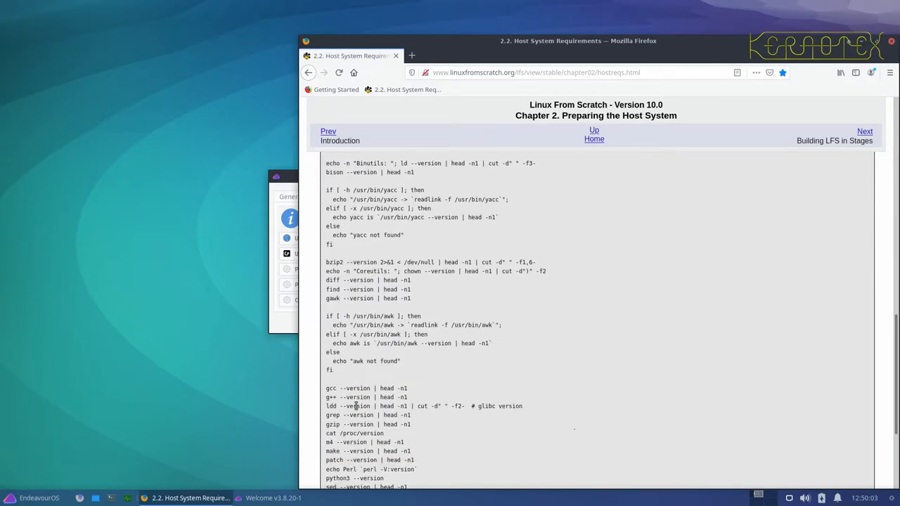
{"action": "scroll", "scroll_direction": "down", "scroll_amount": 3}
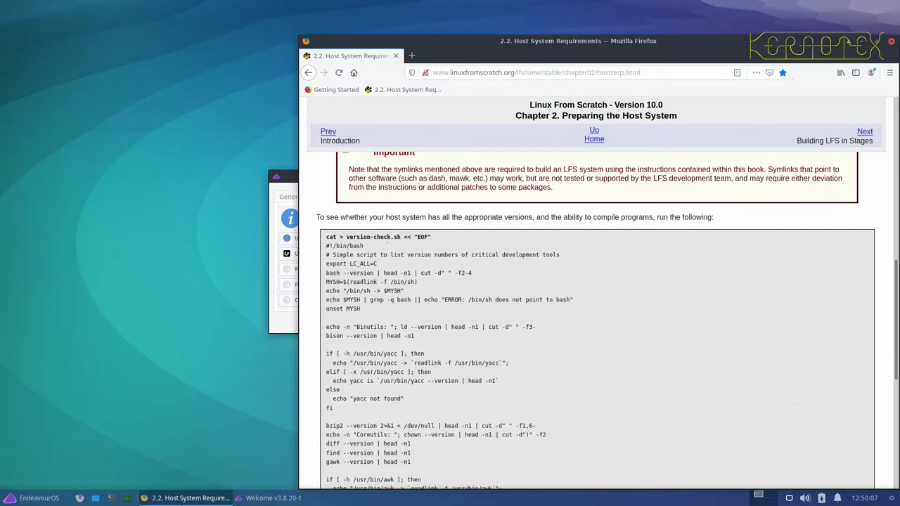
{"action": "mouse_move", "coordinate": [126, 461]}
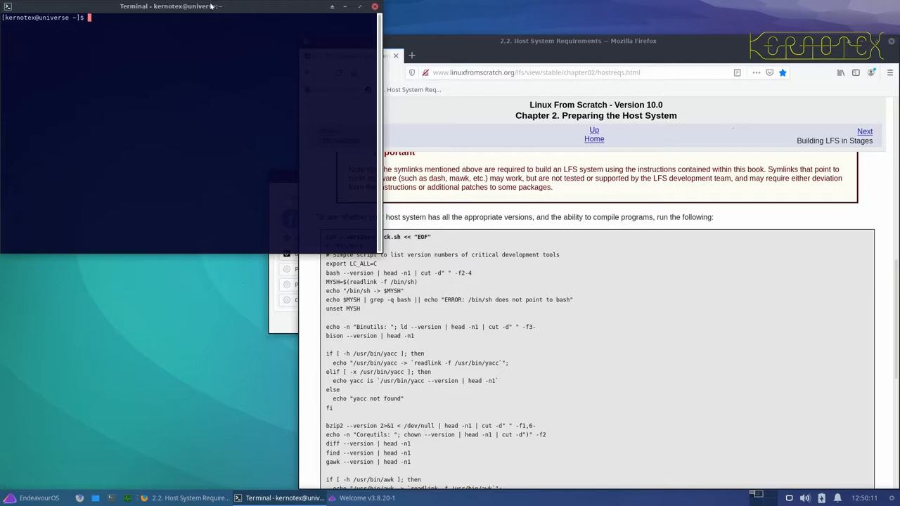
{"action": "mouse_move", "coordinate": [270, 87]}
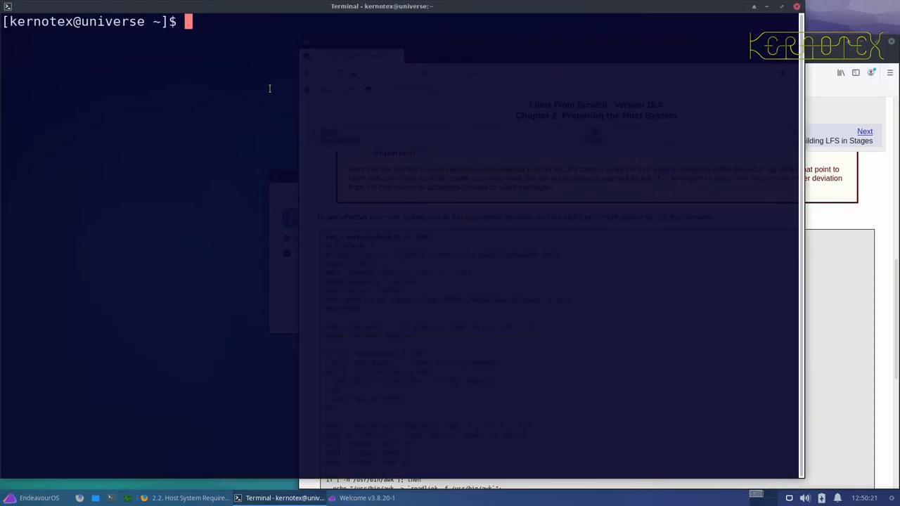
Attempt 'mount /dev/sdb1 /mnt/' as a normal user, getting the must-be-superuser error
{"action": "type", "text": "mount /dev"}
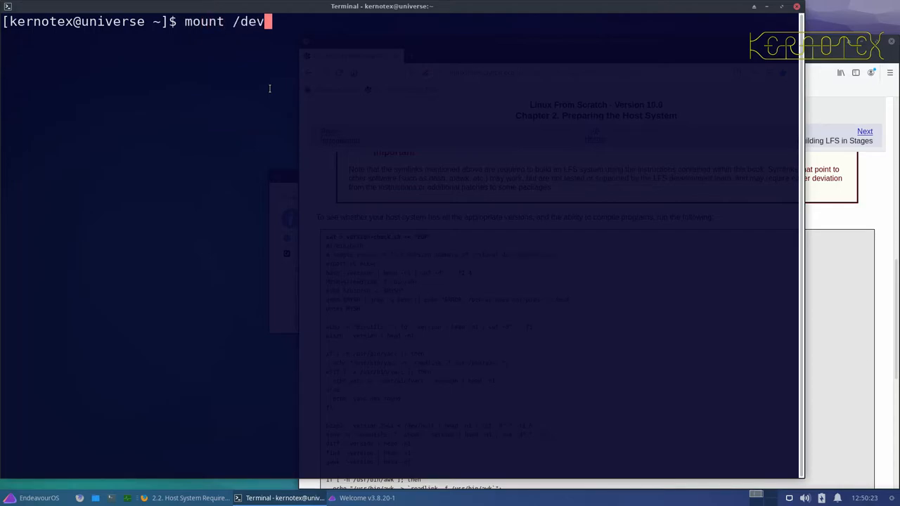
{"action": "type", "text": "/sdb1"}
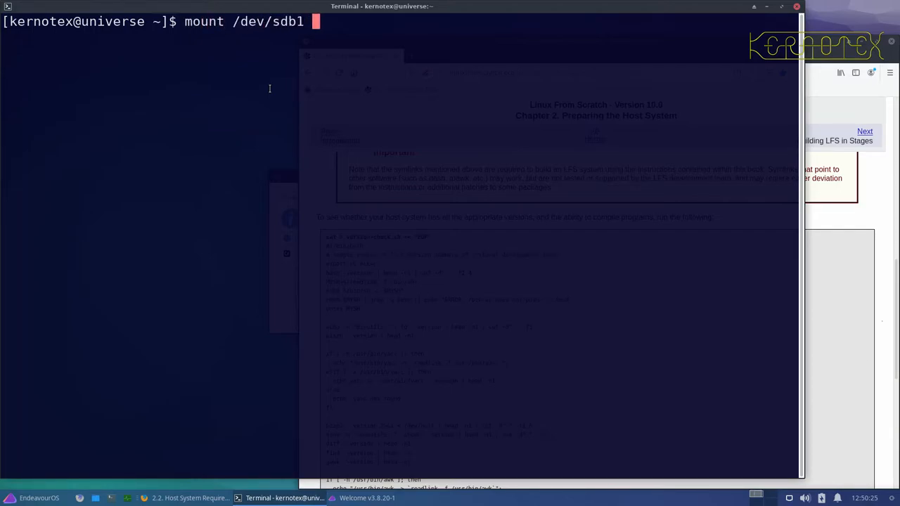
{"action": "type", "text": "/"}
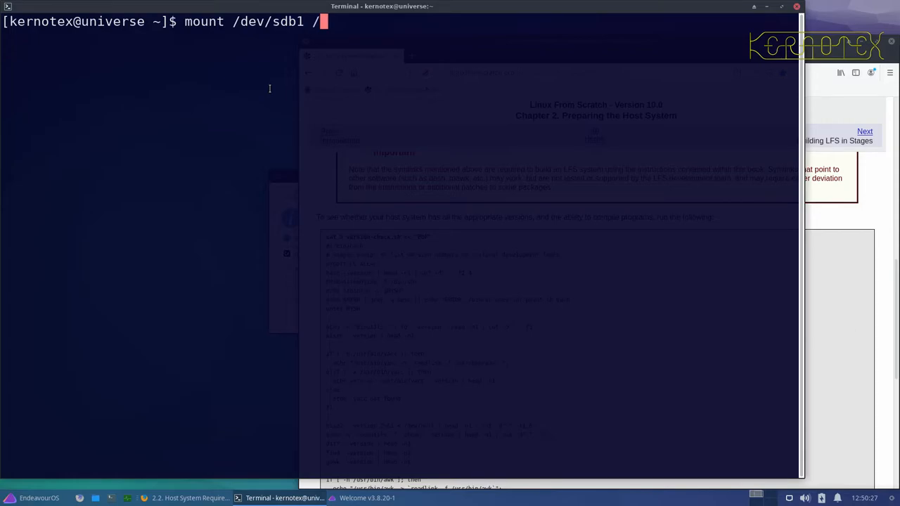
{"action": "type", "text": "d"}
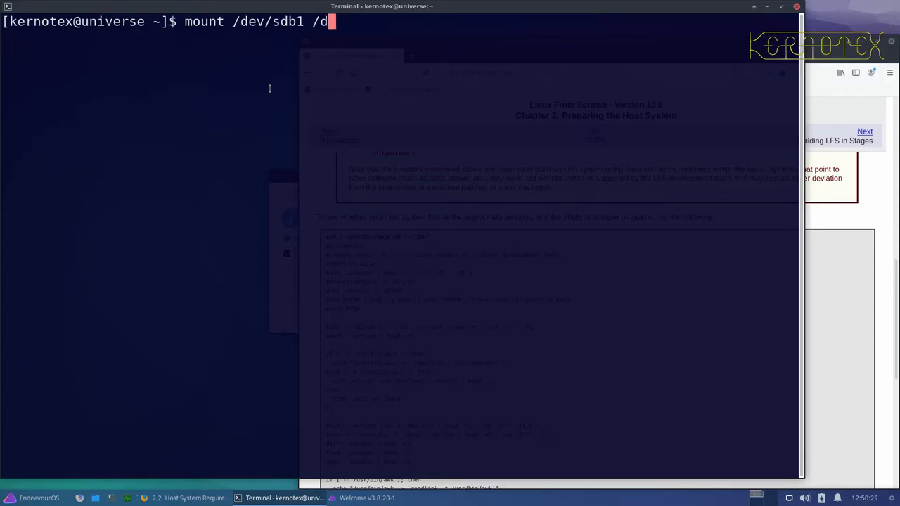
{"action": "type", "text": "ev/"}
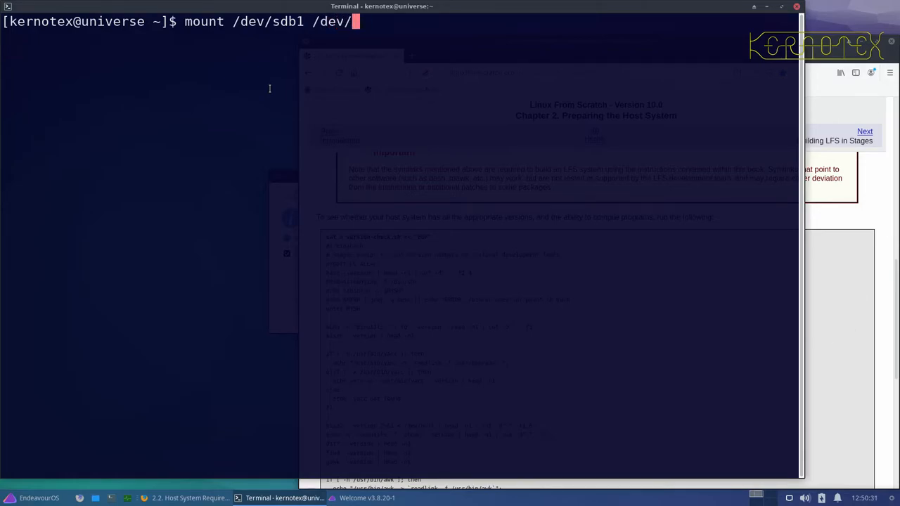
{"action": "type", "text": "mnt"}
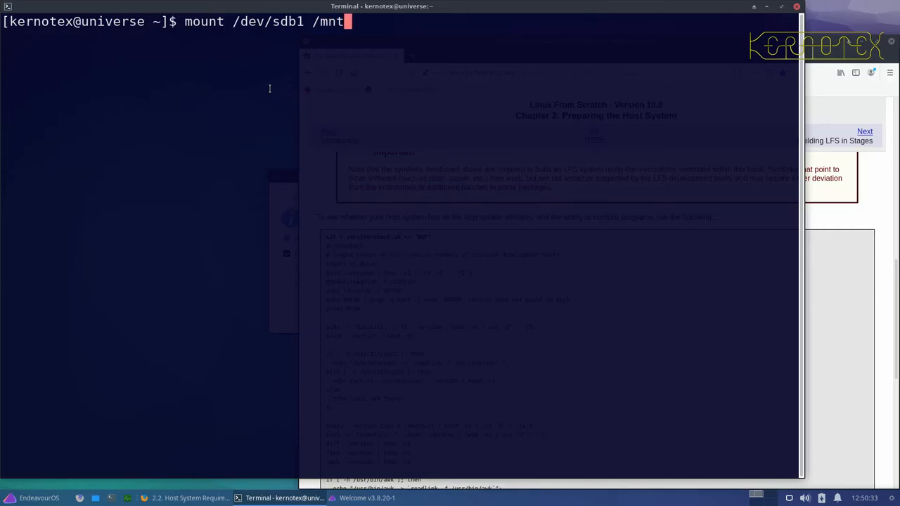
{"action": "type", "text": "/"}
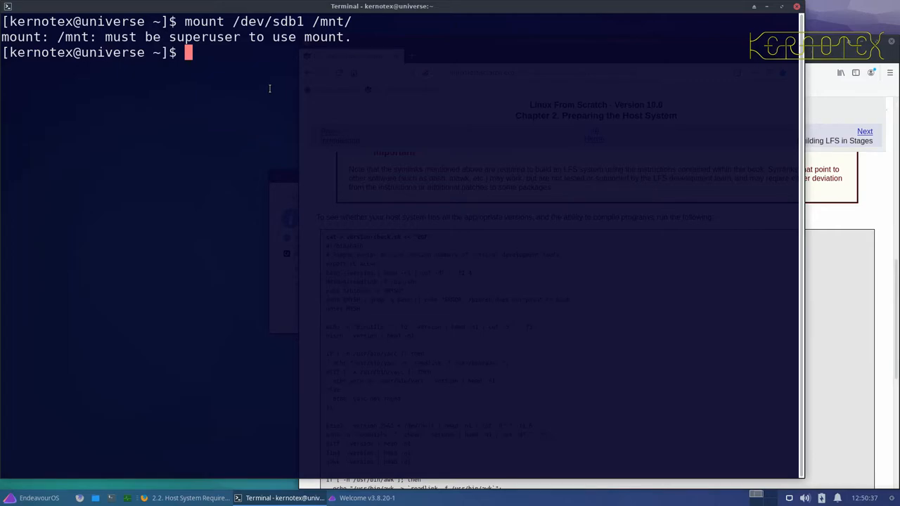
Become root with 'sudo su -'
{"action": "type", "text": "sudo su -"}
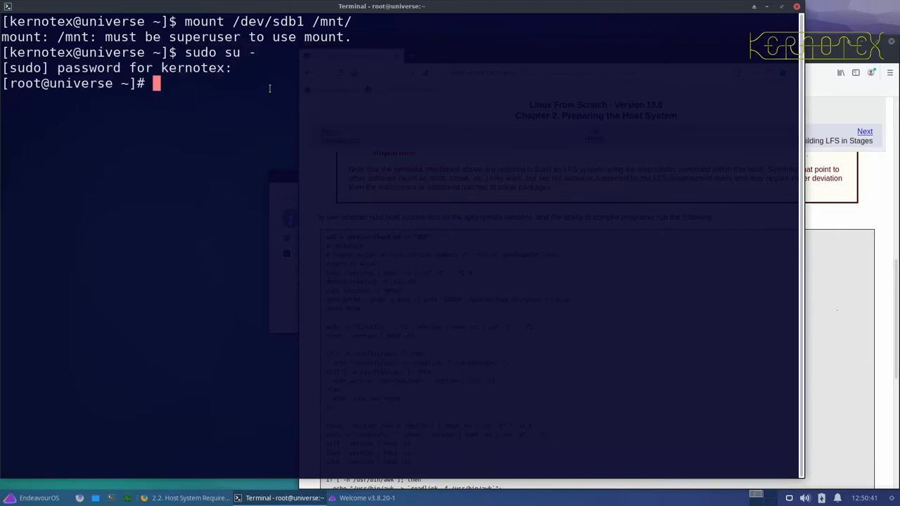
As root, mount /dev/sdb1 on /mnt/
{"action": "type", "text": "mount"}
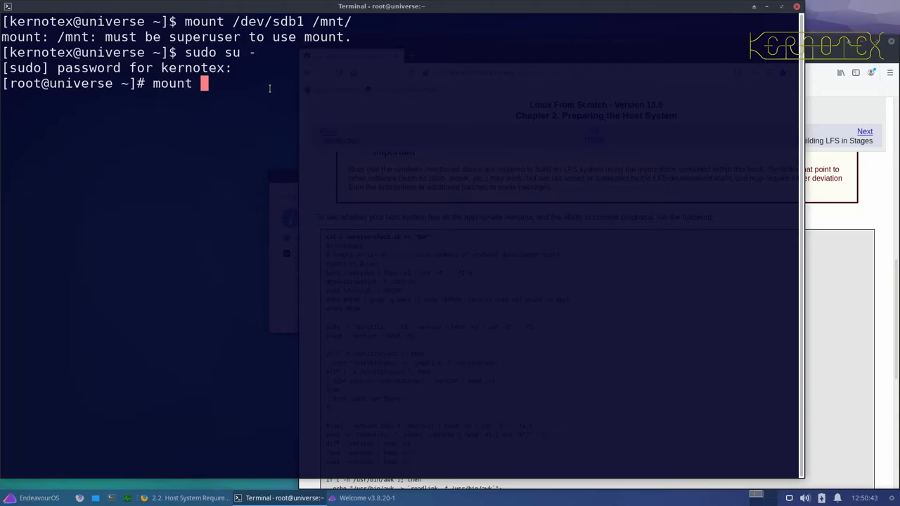
{"action": "type", "text": "/dev/"}
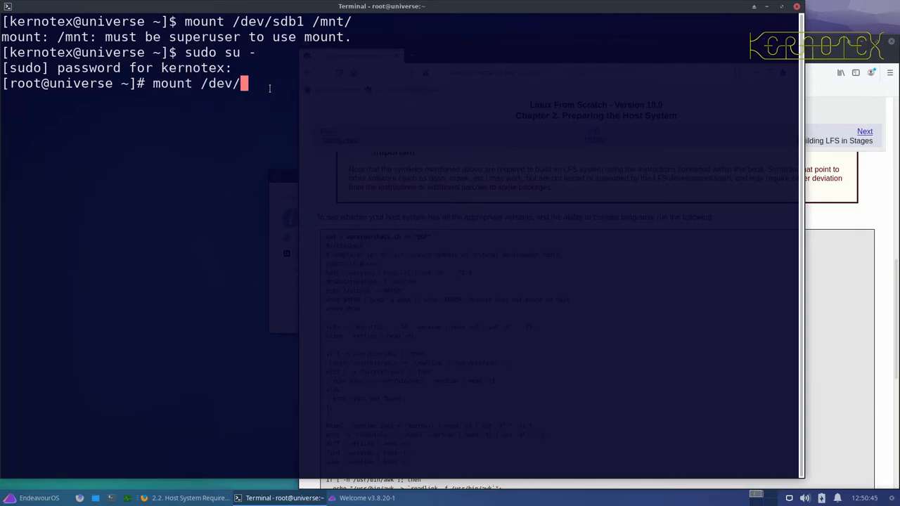
{"action": "type", "text": "sdb1 /mnt/"}
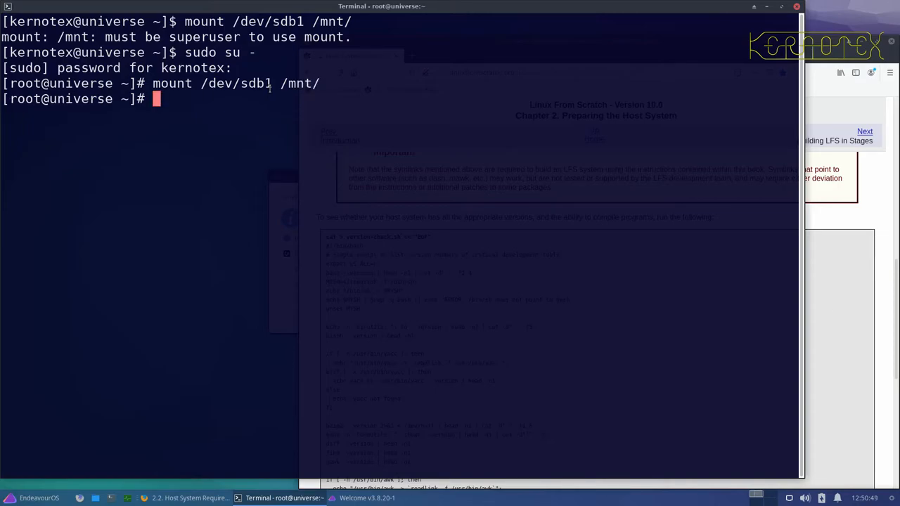
Run 'bash /mnt/version-check.sh' to list the host tool versions
{"action": "type", "text": "bash"}
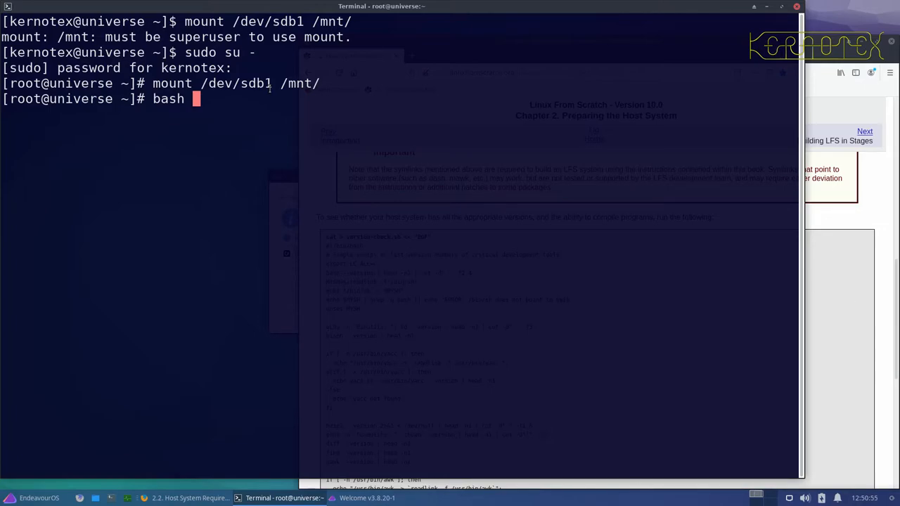
{"action": "type", "text": "/mnt/ver"}
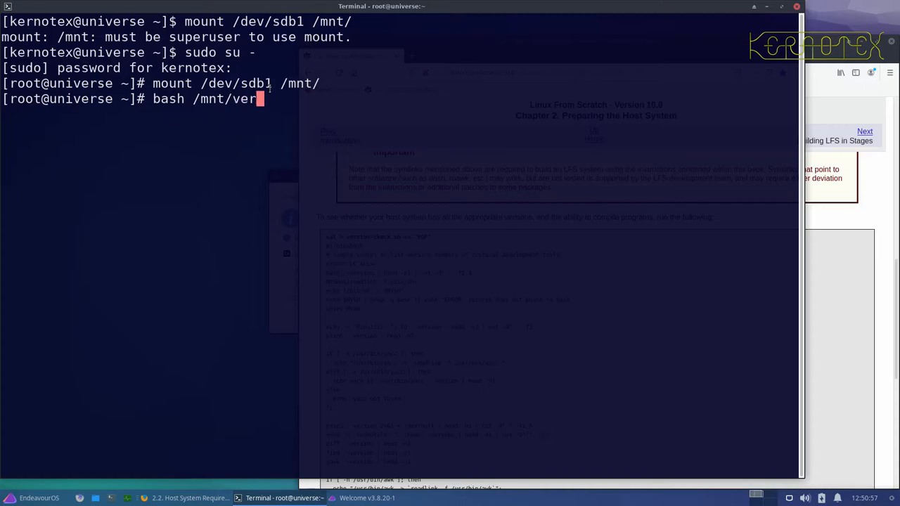
{"action": "key", "text": "Return"}
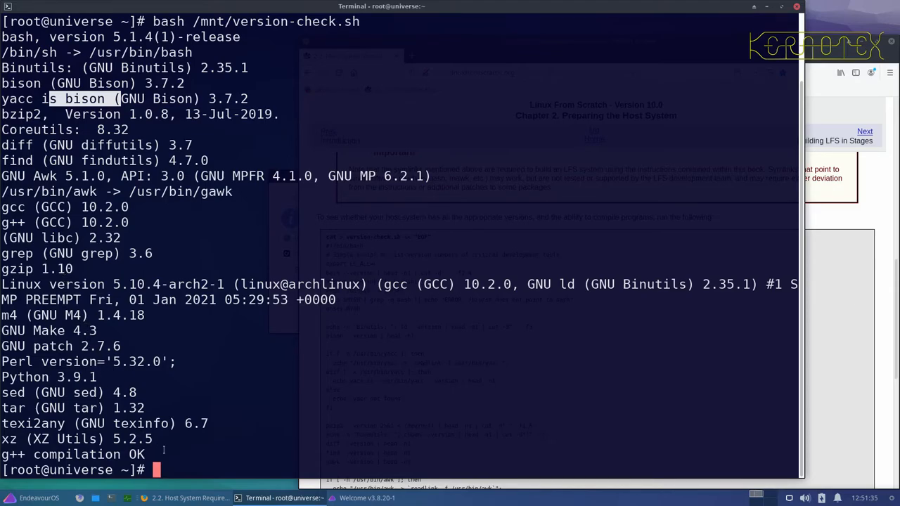
{"action": "mouse_move", "coordinate": [198, 454]}
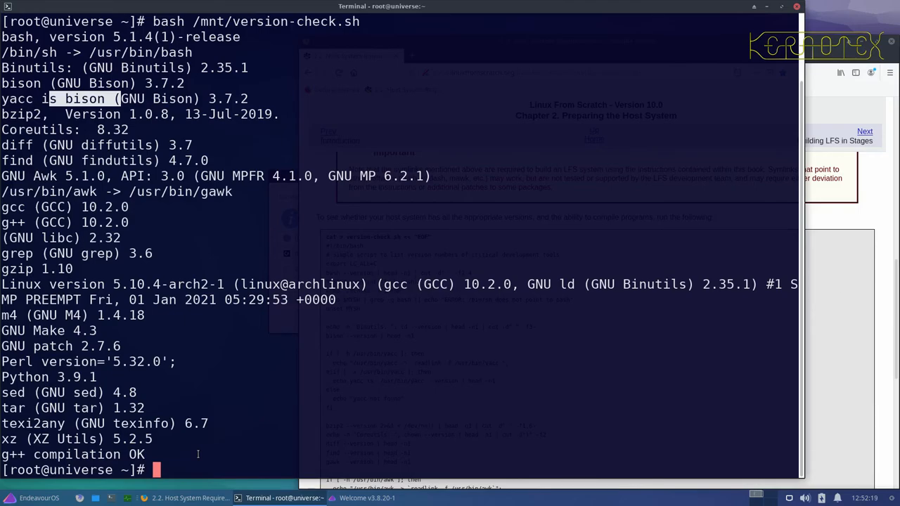
{"action": "mouse_move", "coordinate": [223, 448]}
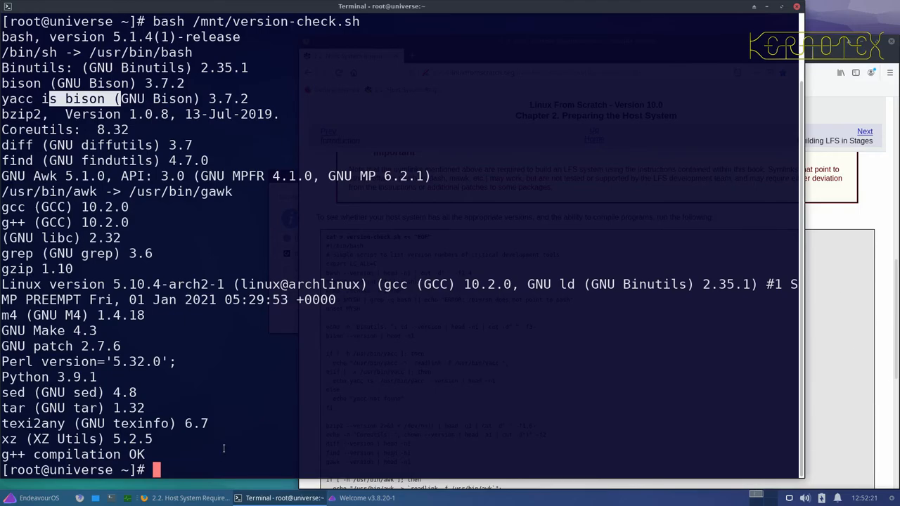